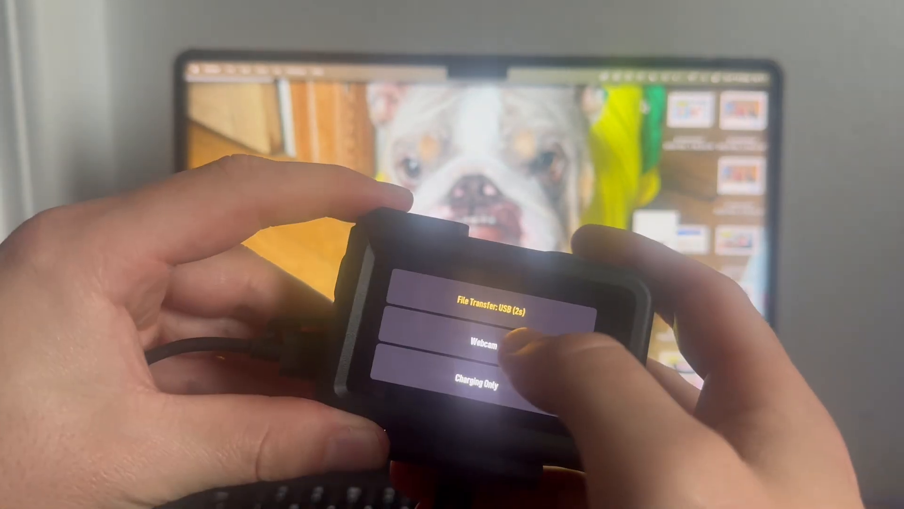
# Choose 'File Transfer: USB' on the camera so the OsmoAction drive mounts on the Mac
pyautogui.click(480, 342)
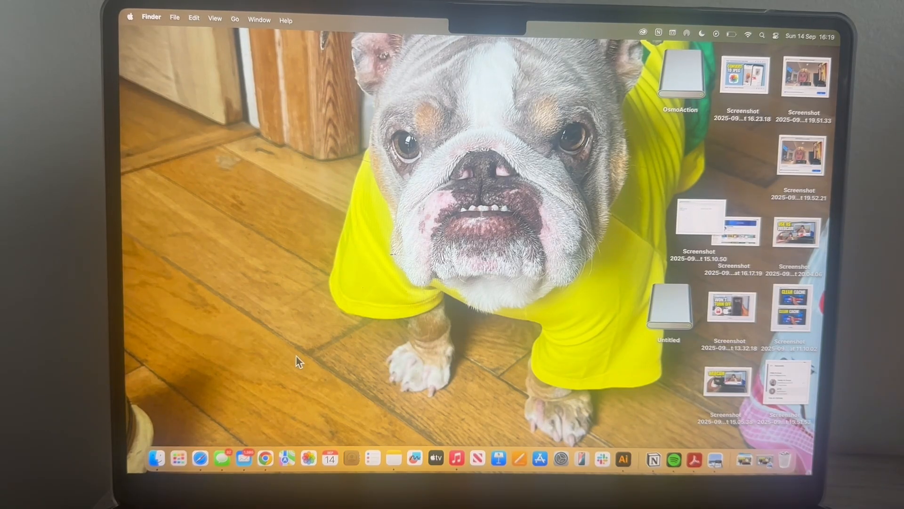
# Browse the OsmoAction drive in list view down through DCIM into the DJI_001_A01 folder
pyautogui.click(156, 458)
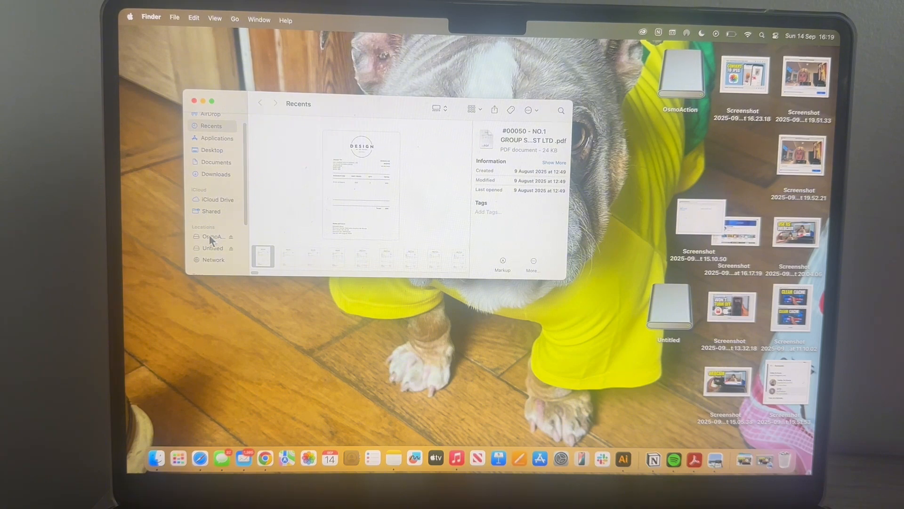
pyautogui.click(212, 237)
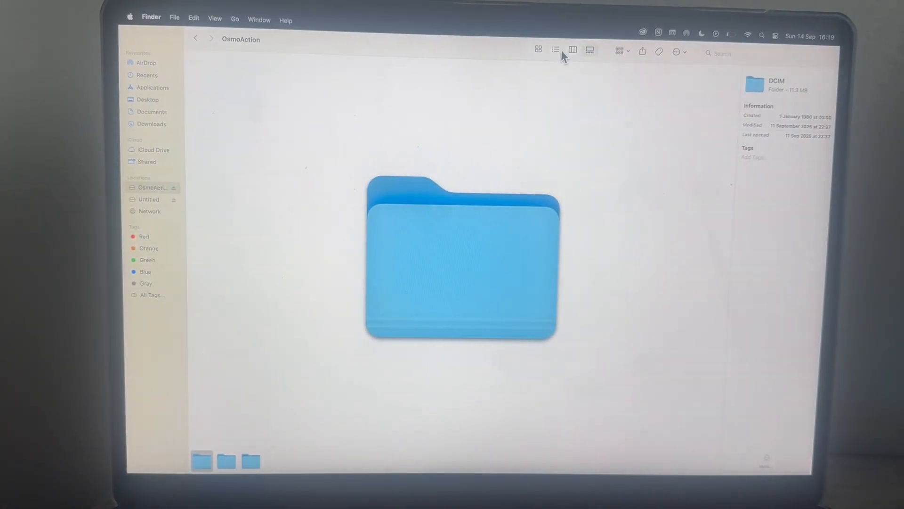
pyautogui.click(554, 49)
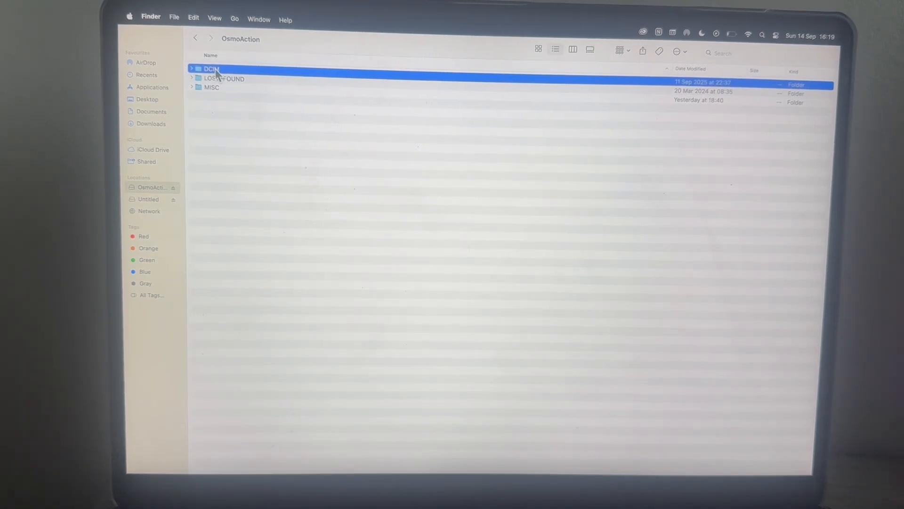
pyautogui.doubleClick(211, 69)
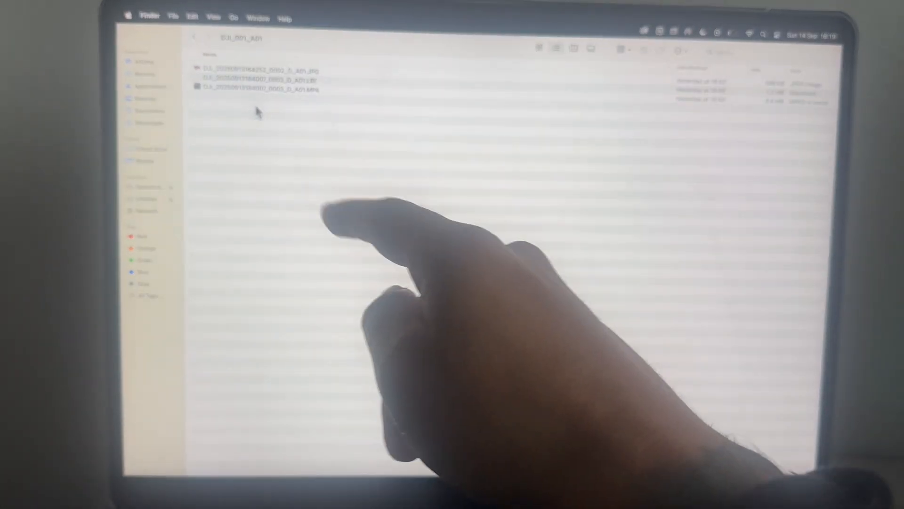
pyautogui.click(260, 79)
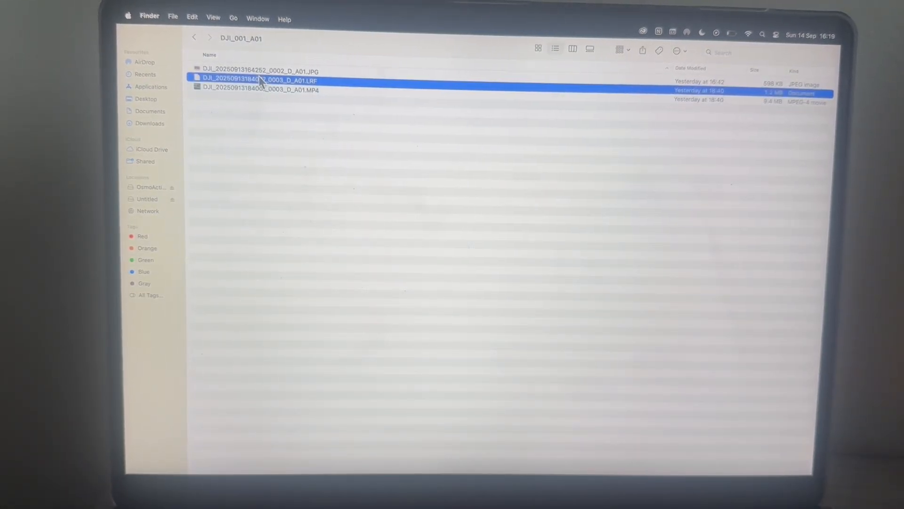
# Select the 9.4 MB .MP4 clip and copy it via Edit > Copy
pyautogui.click(258, 89)
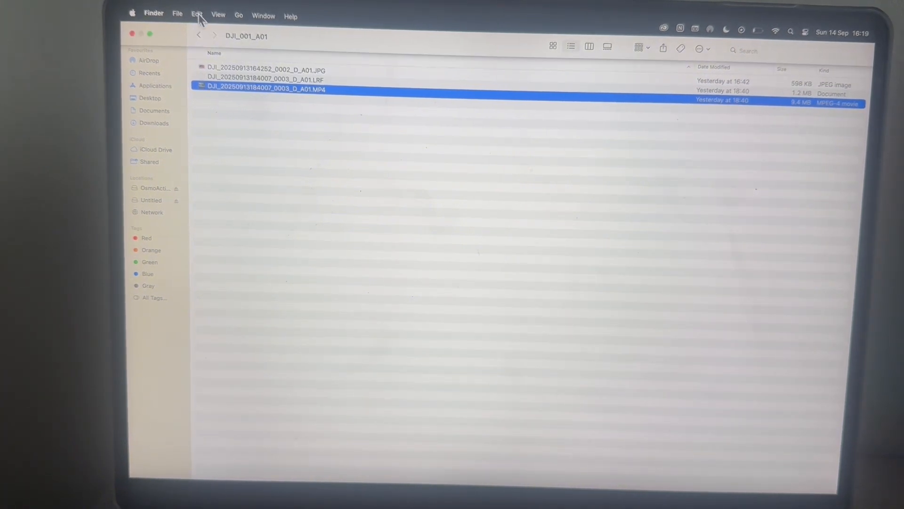
pyautogui.click(219, 15)
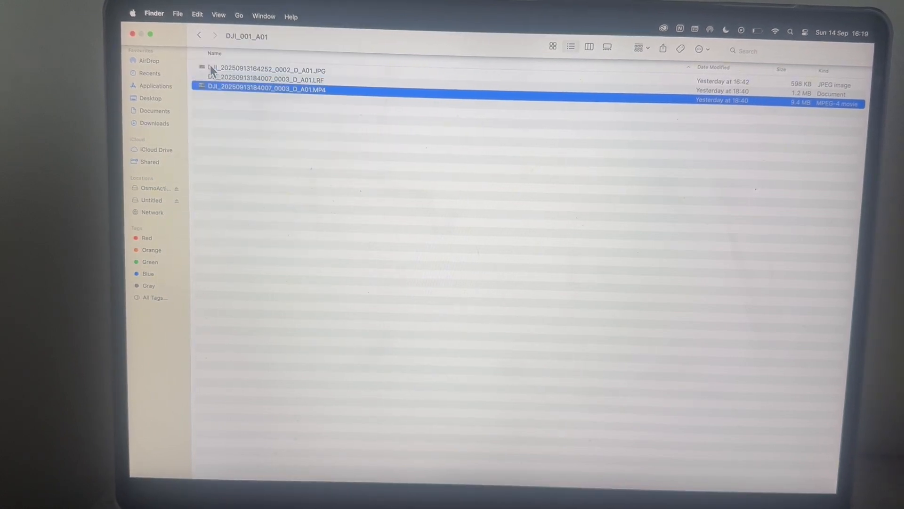
pyautogui.moveTo(128, 11)
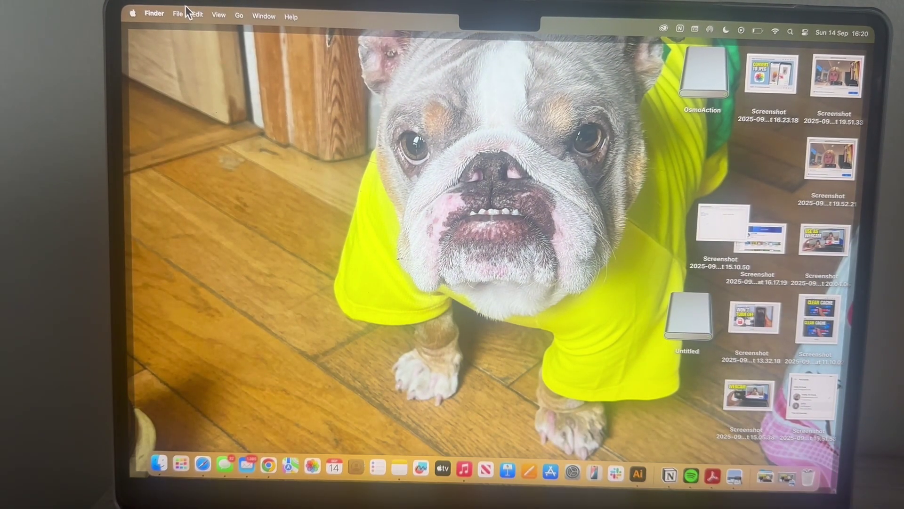
# Paste the copied DJI MP4 clip onto the desktop via Edit > Paste Item
pyautogui.click(198, 15)
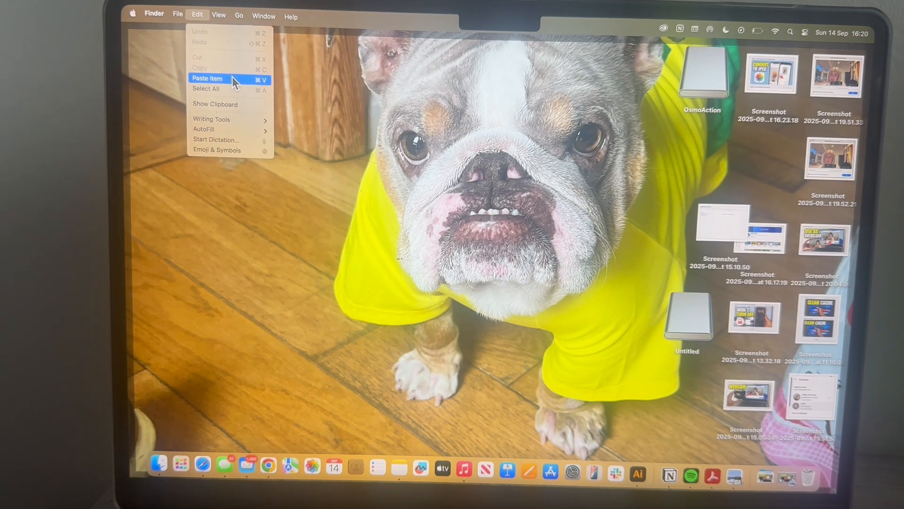
pyautogui.click(208, 79)
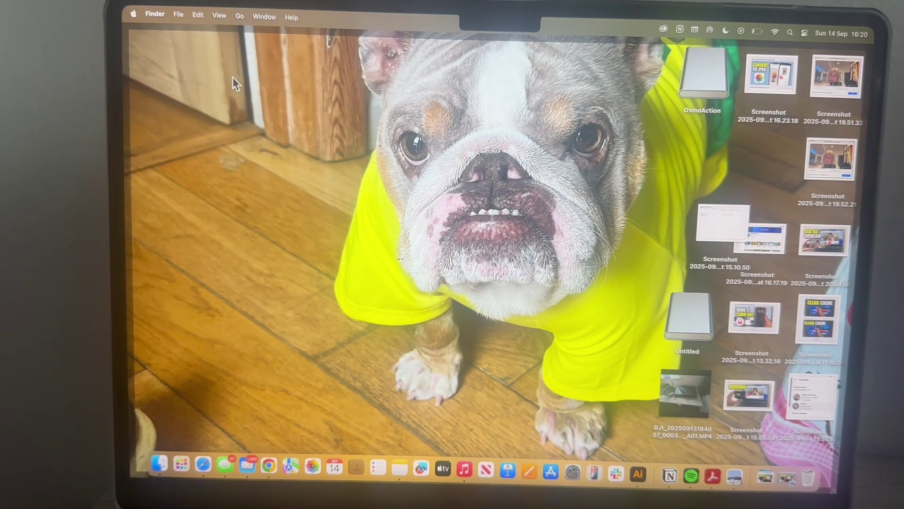